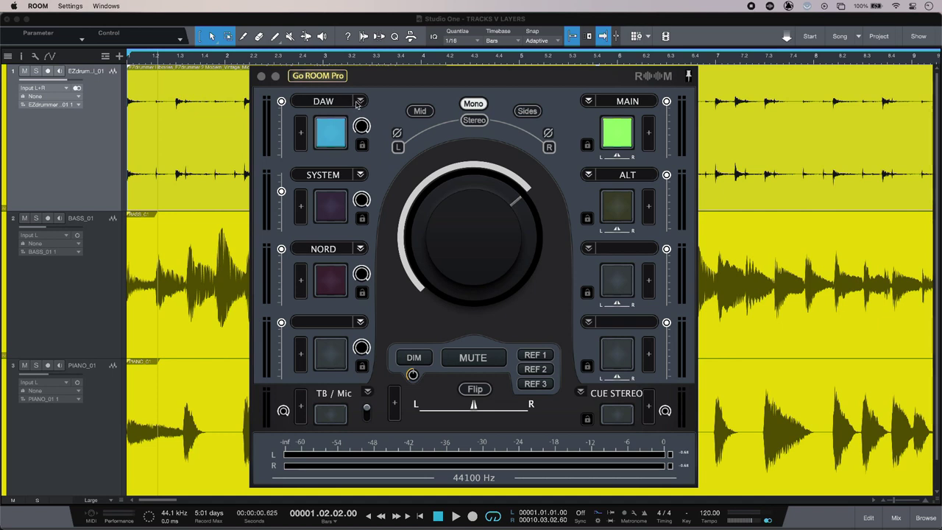
Check the DAW input's source list unchanged, try the SYSTEM input, then return to DAW
{"action": "left_click", "coordinate": [360, 100]}
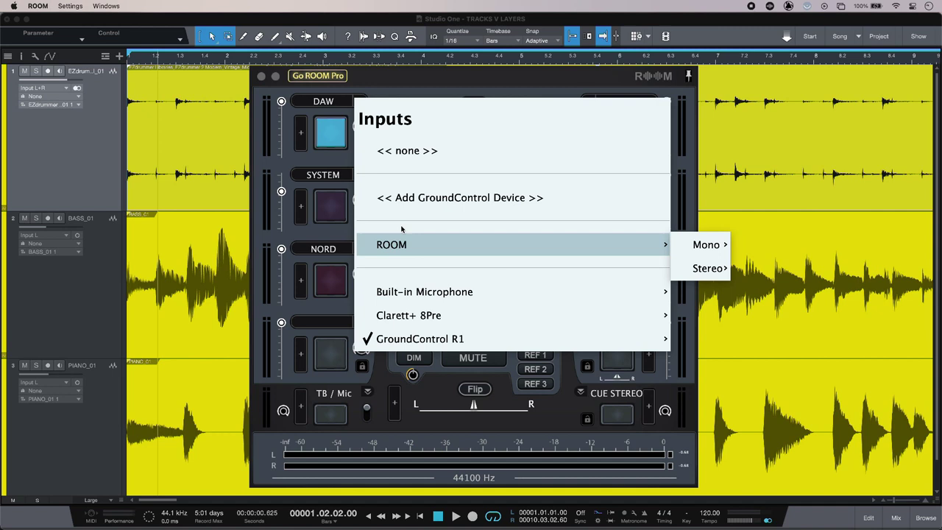
{"action": "left_click", "coordinate": [706, 245]}
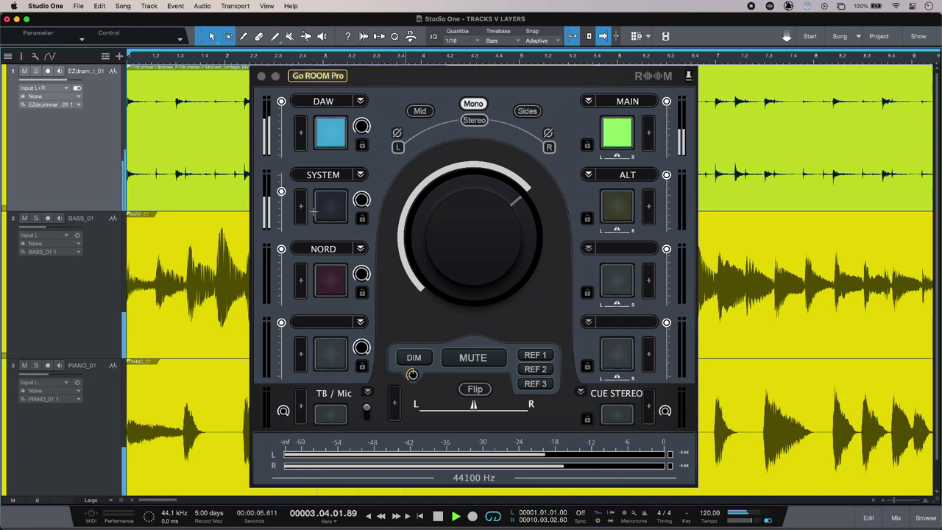
{"action": "left_click", "coordinate": [330, 205]}
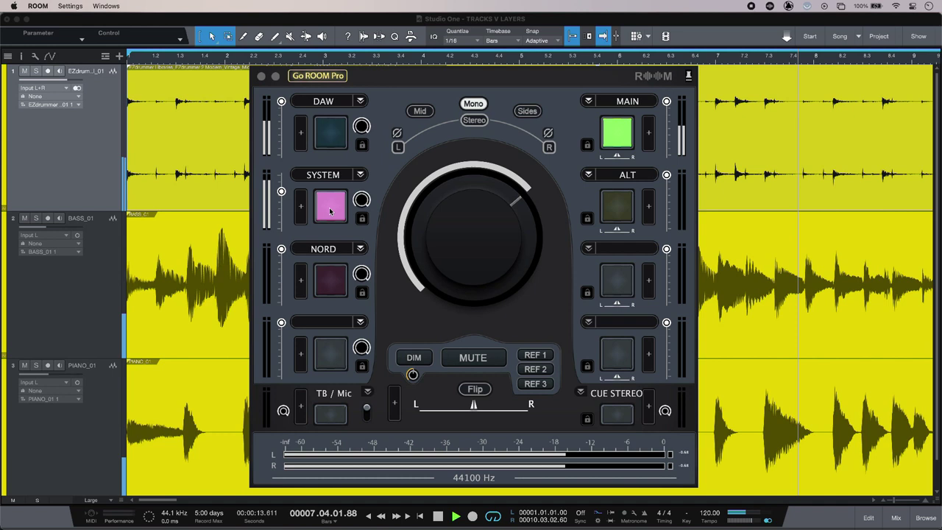
{"action": "left_click", "coordinate": [473, 357]}
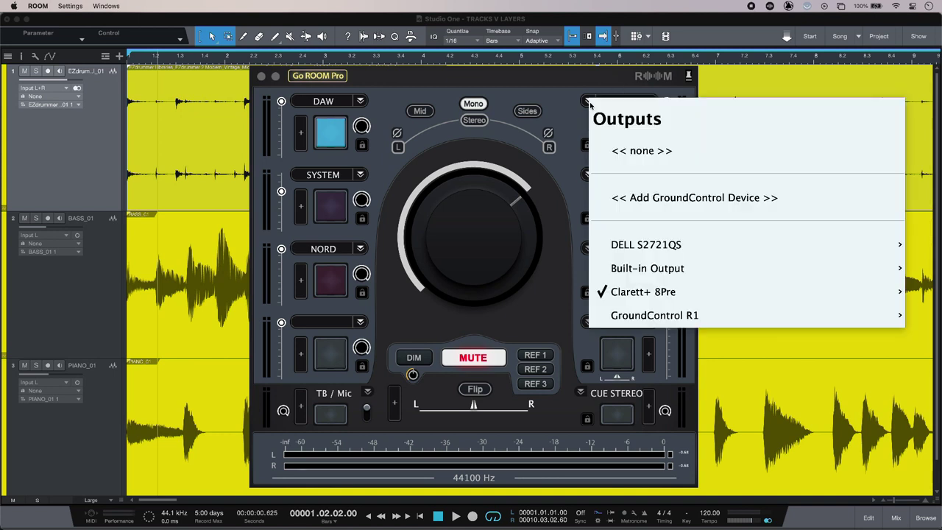
{"action": "mouse_move", "coordinate": [642, 291]}
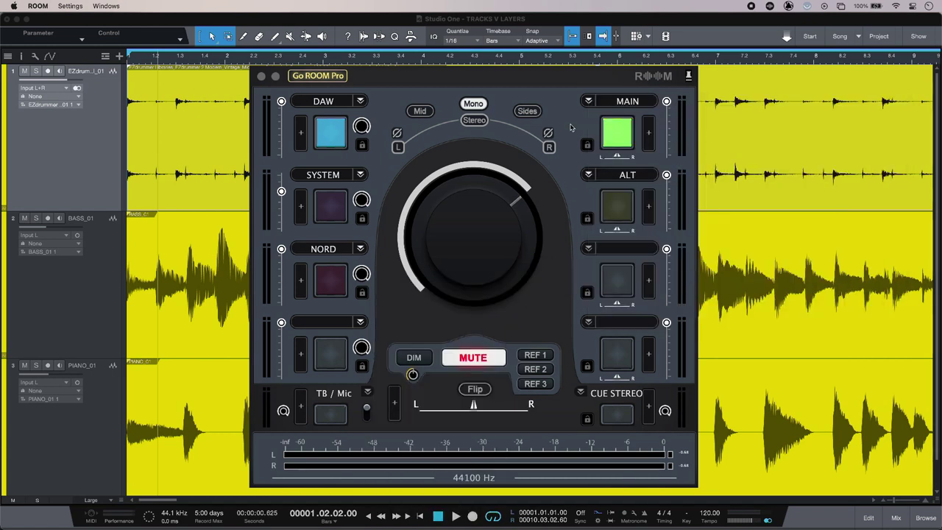
{"action": "mouse_move", "coordinate": [298, 150]}
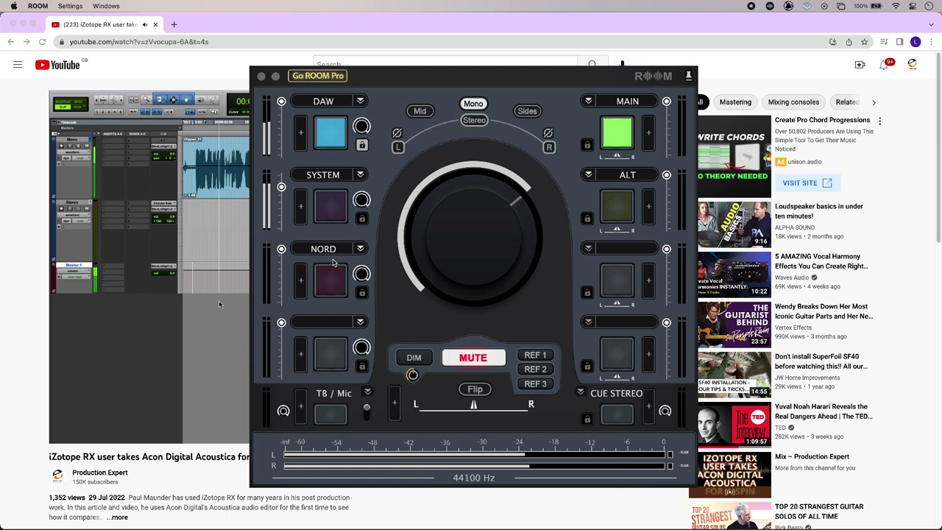
Activate the NORD input pad alongside DAW
{"action": "left_click", "coordinate": [330, 282]}
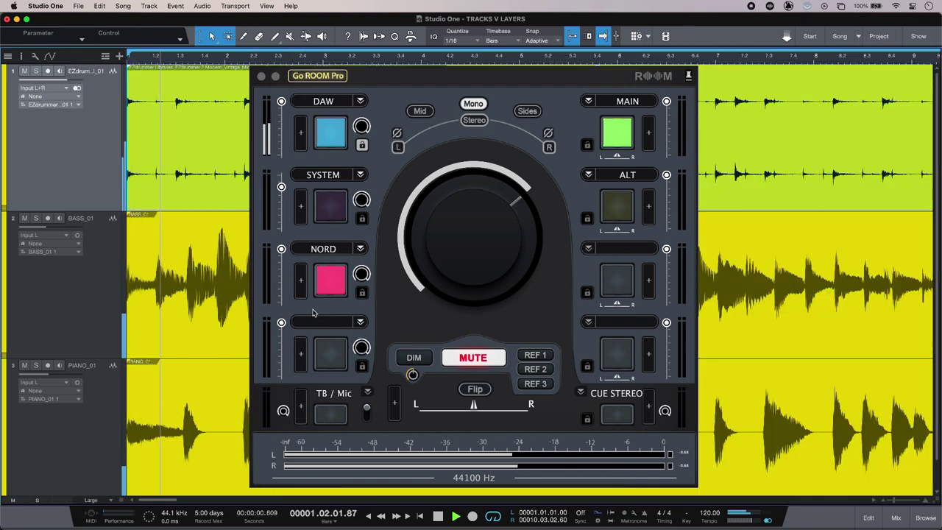
Open the Settings menu showing latency, hot keys and MIDI setup options
{"action": "left_click", "coordinate": [70, 6]}
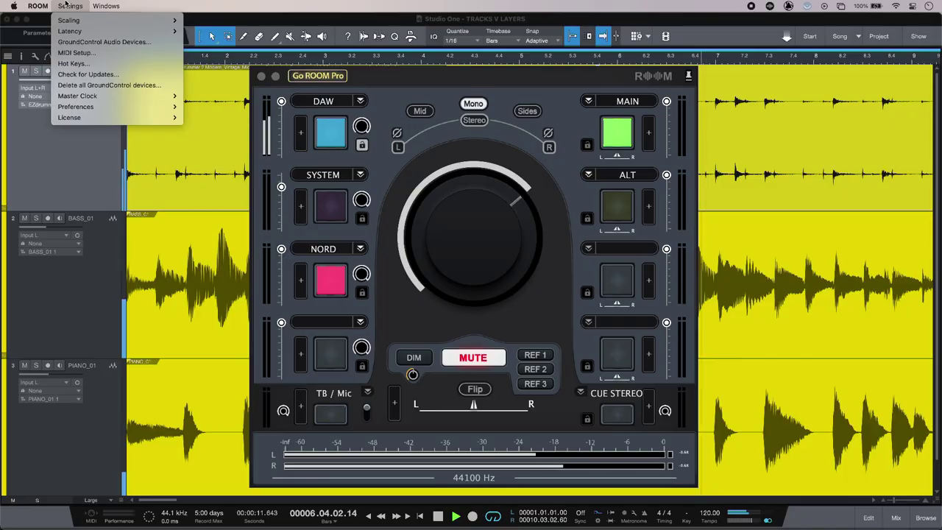
{"action": "mouse_move", "coordinate": [76, 52]}
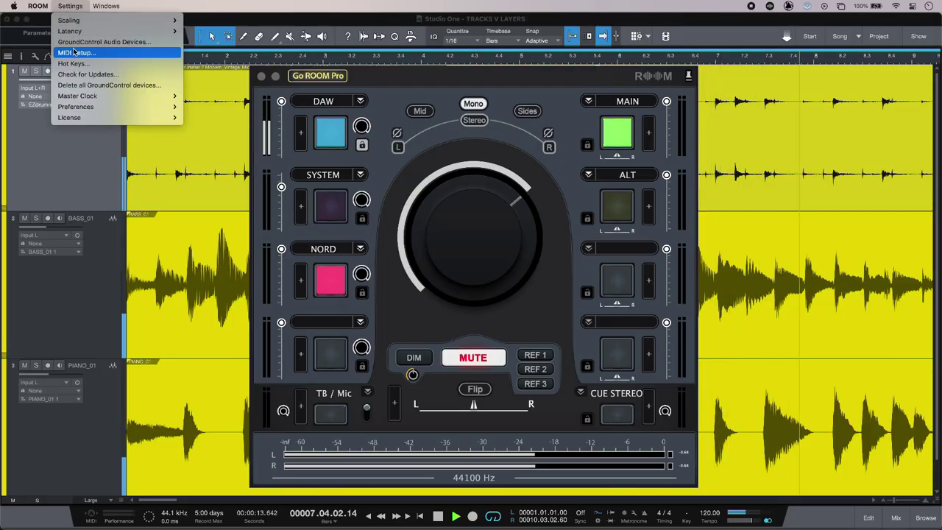
Choose MIDI Setup... from the Settings menu
{"action": "left_click", "coordinate": [77, 53]}
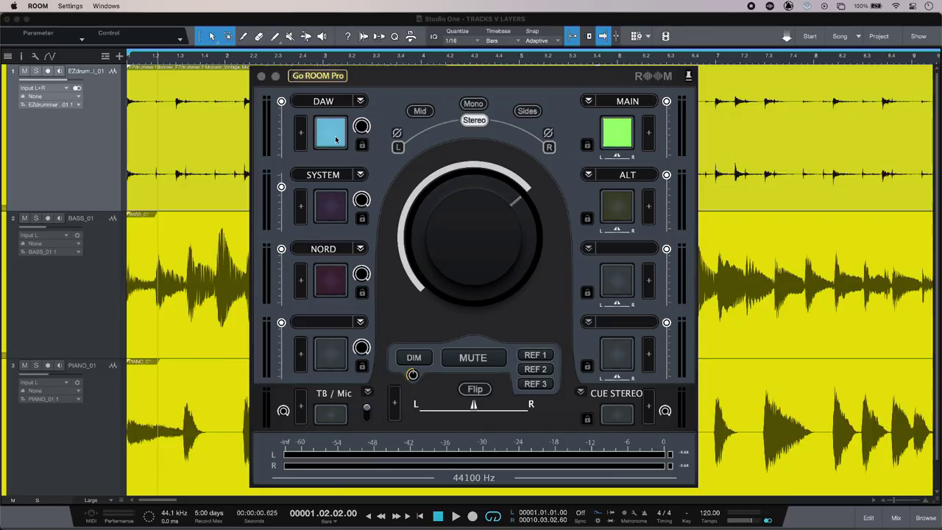
Switch the Mono/Stereo toggle from stereo to mono
{"action": "left_click", "coordinate": [473, 103]}
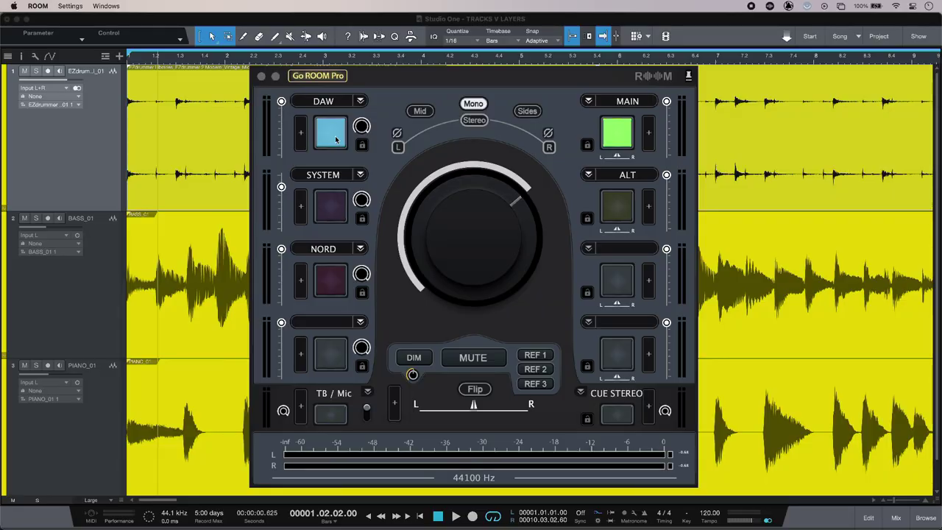